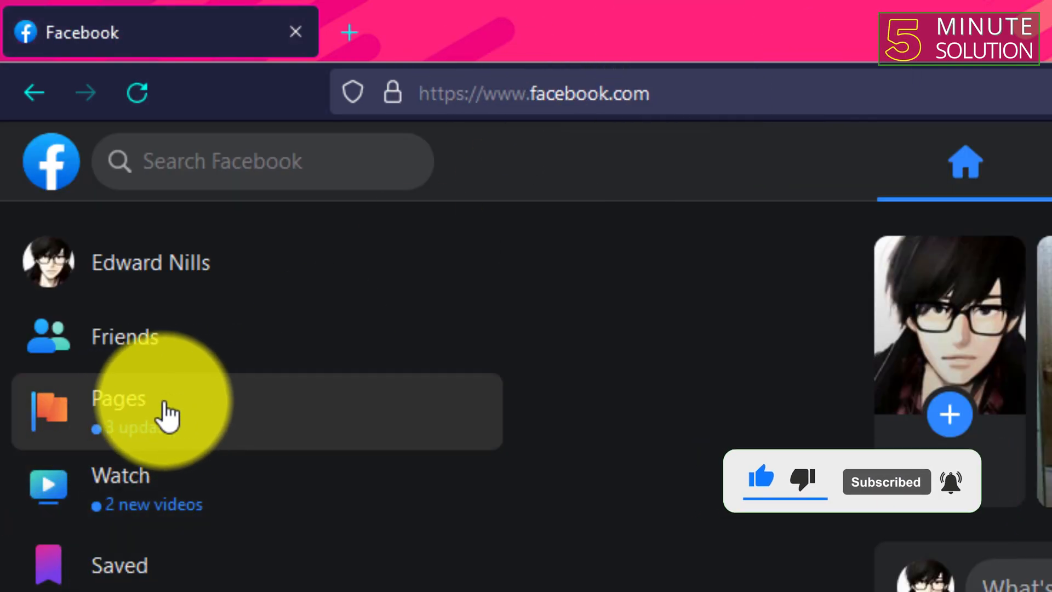
Open Pages from the home feed sidebar to list the Pages you manage.
click(118, 398)
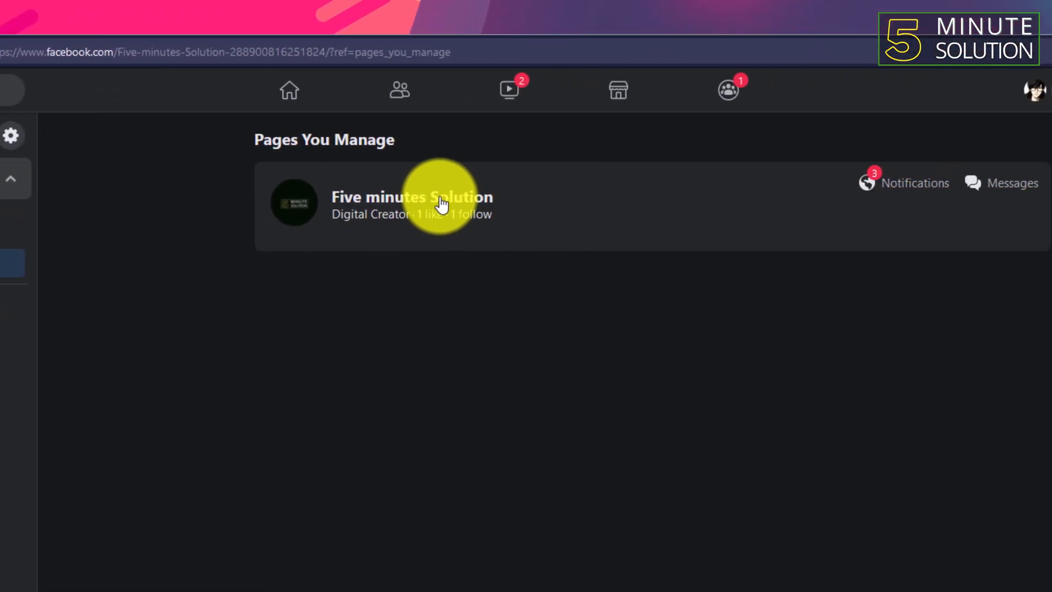
Open the Five minutes Solution Page and move down its Manage Page menu.
click(412, 197)
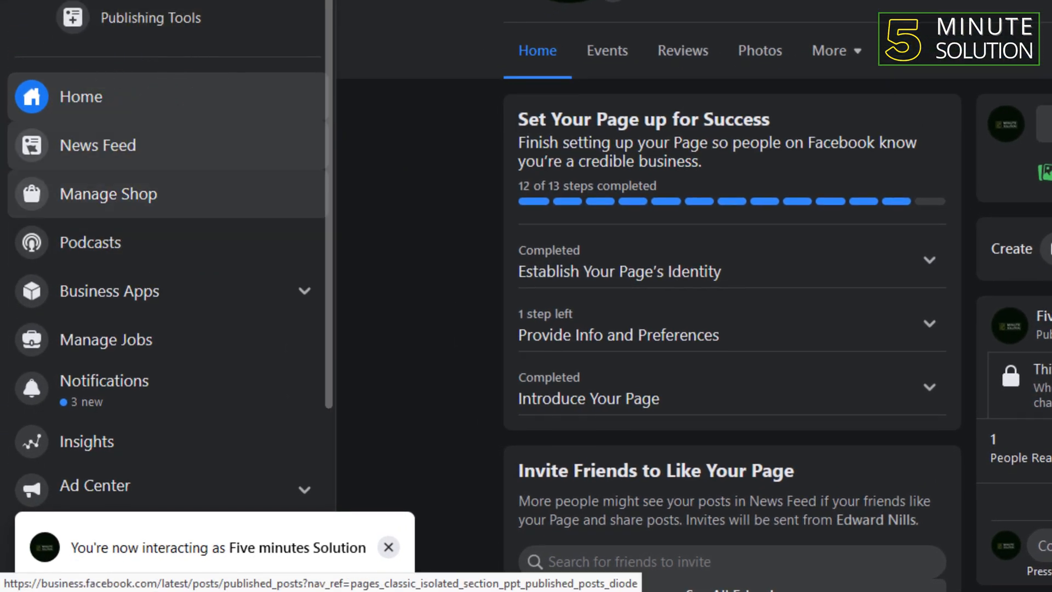
scroll(down, 3)
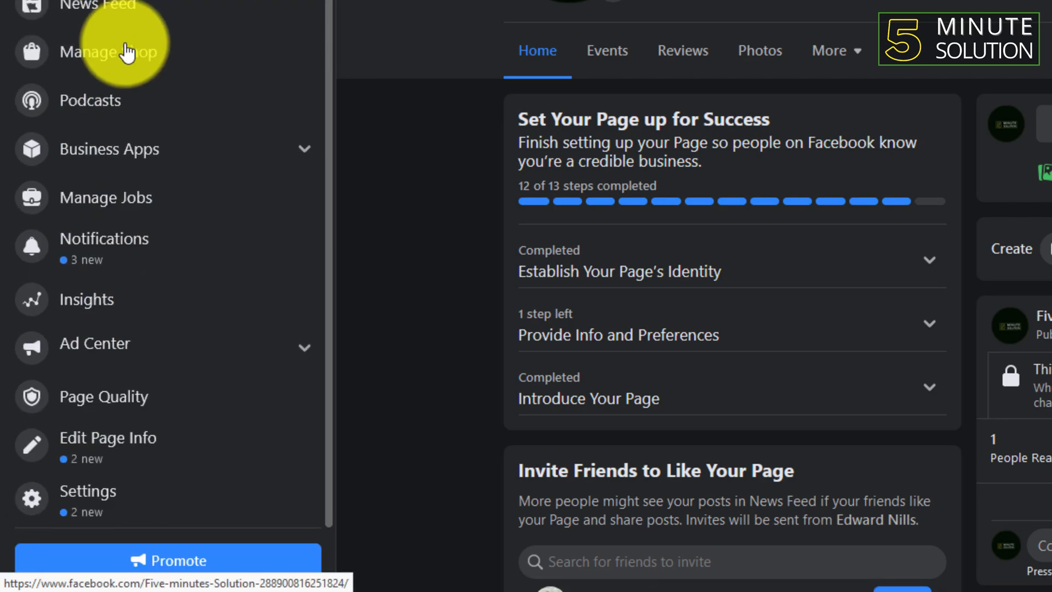
click(87, 492)
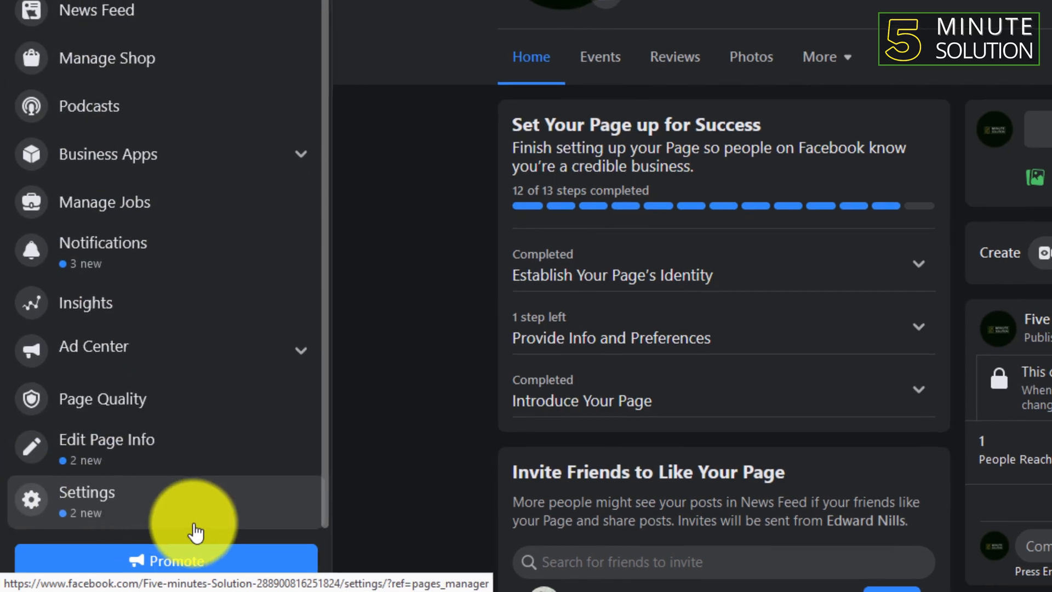
Go to the Page's Settings and expand Page Moderation for editing.
click(86, 493)
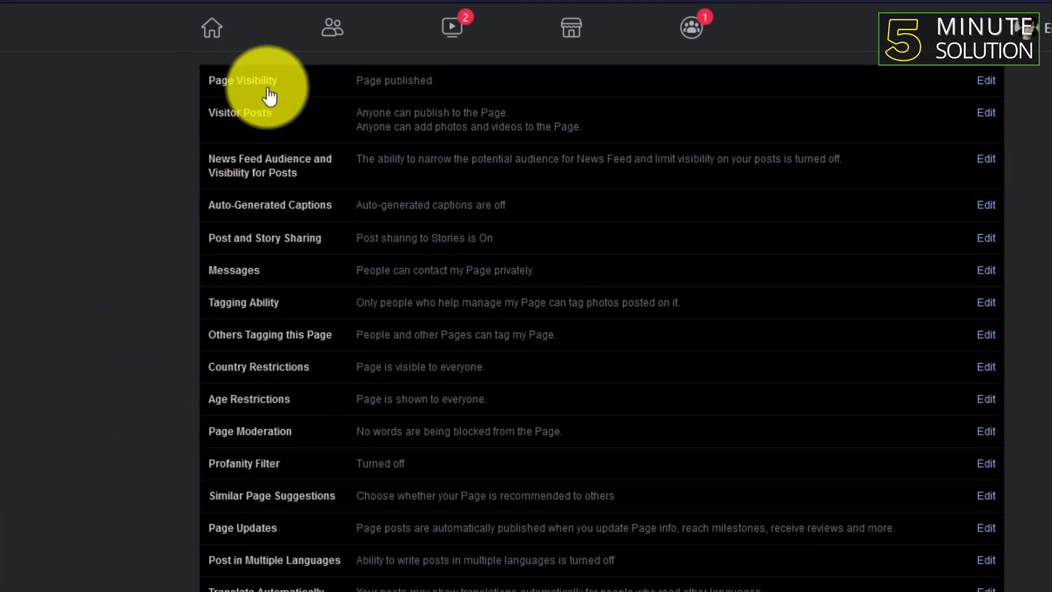
scroll(down, 3)
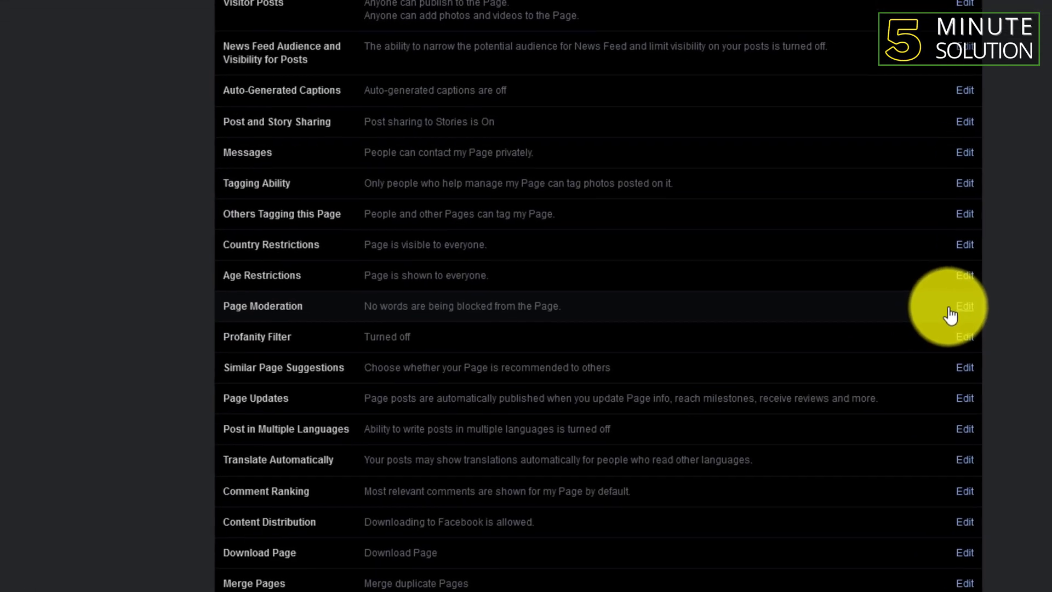
click(964, 306)
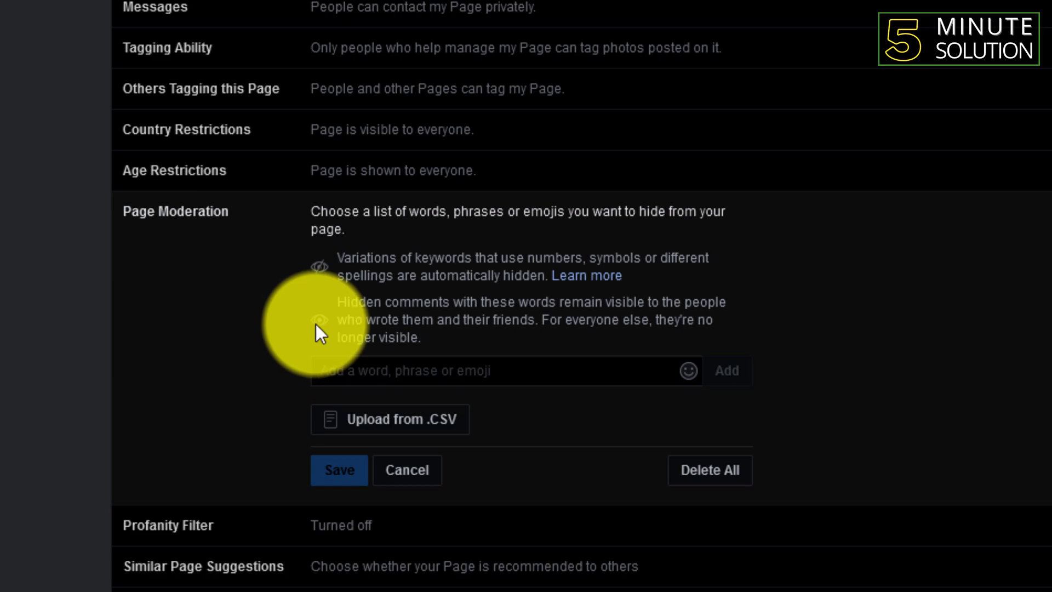
Add am, is, are, was, have and has to Page Moderation and save.
text(a)
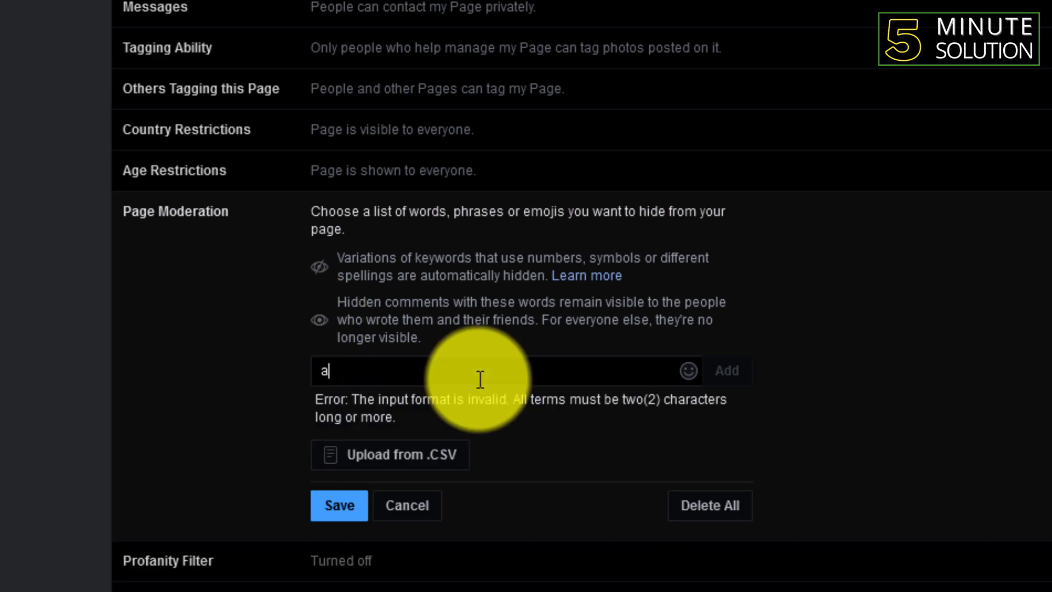
text(m)
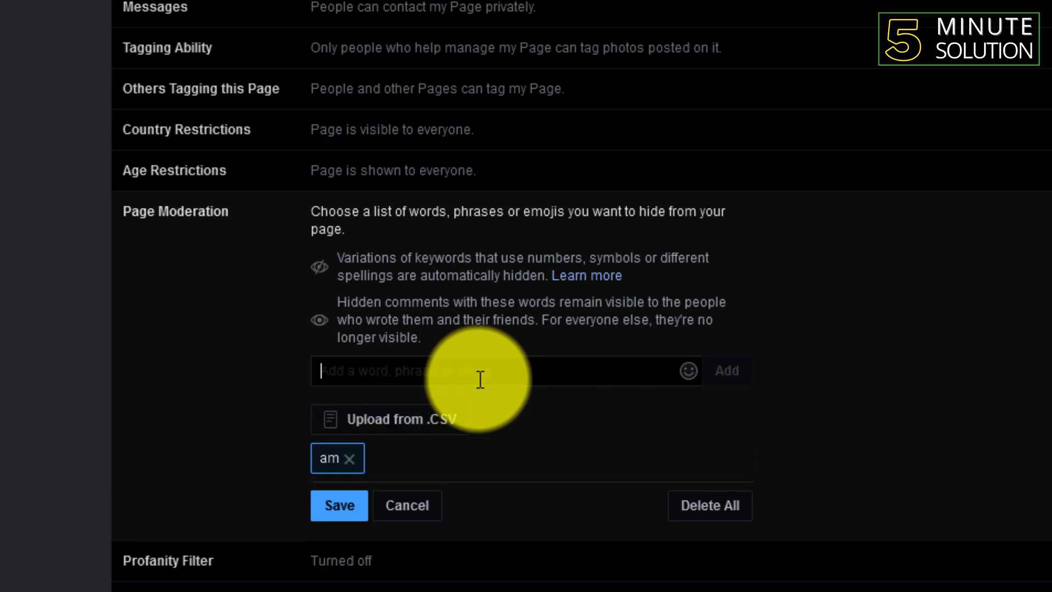
text(is)
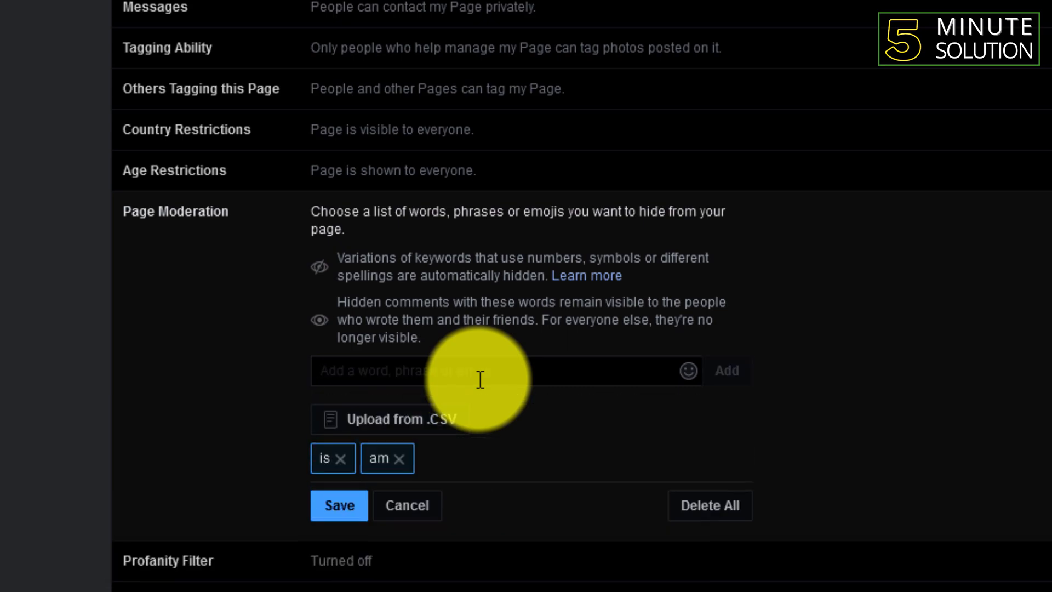
text(a)
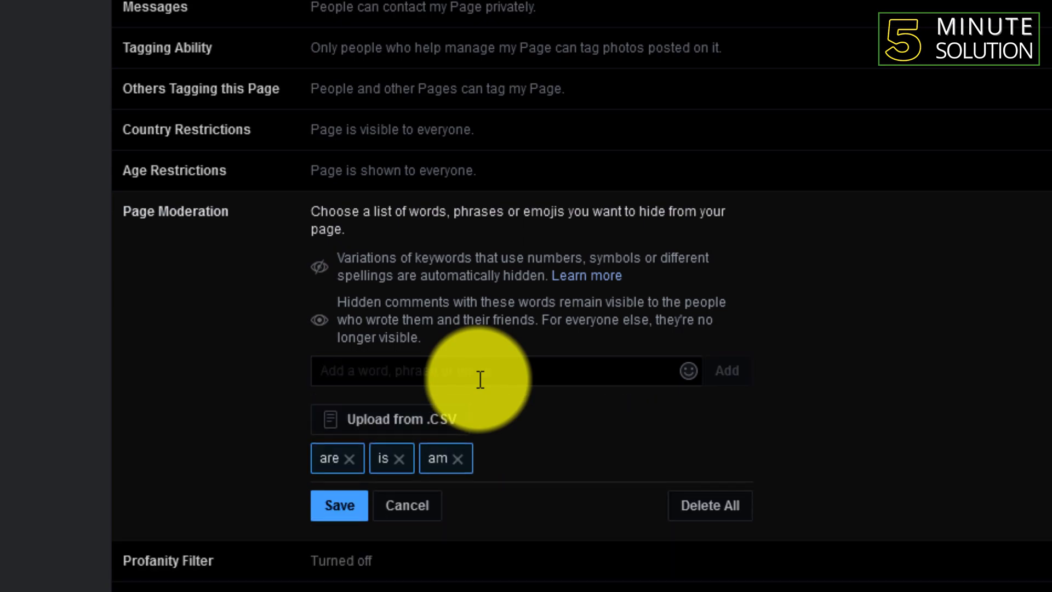
text(h)
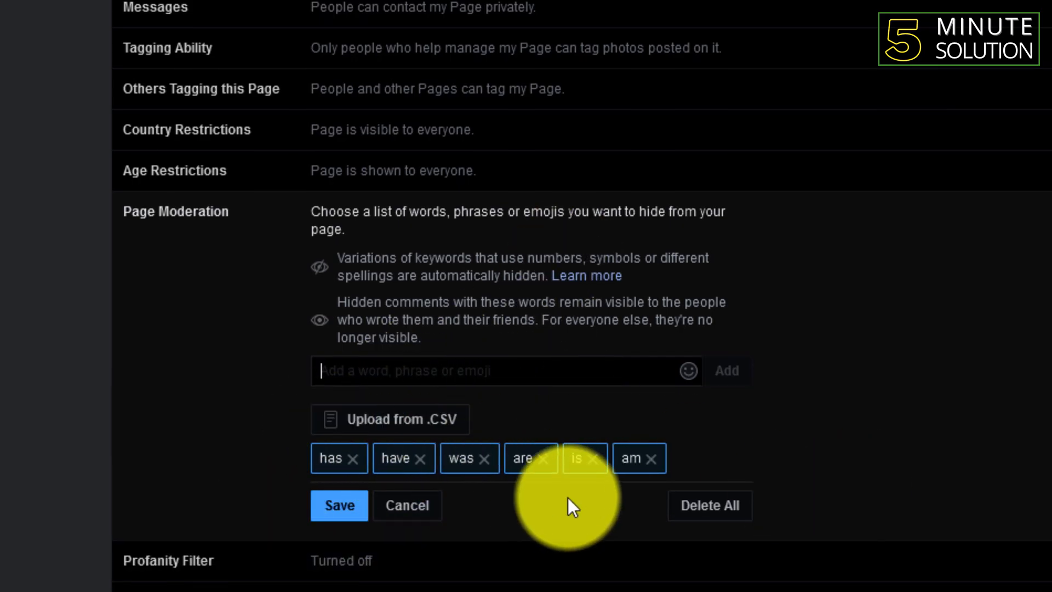
click(338, 506)
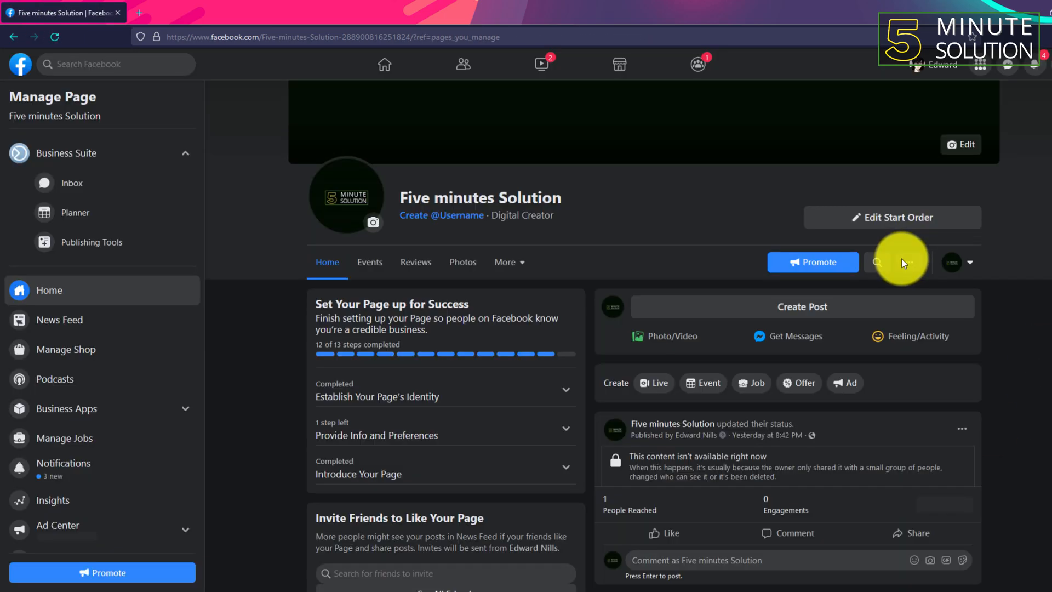
Scroll to the Page's latest post and open its options menu.
scroll(down, 3)
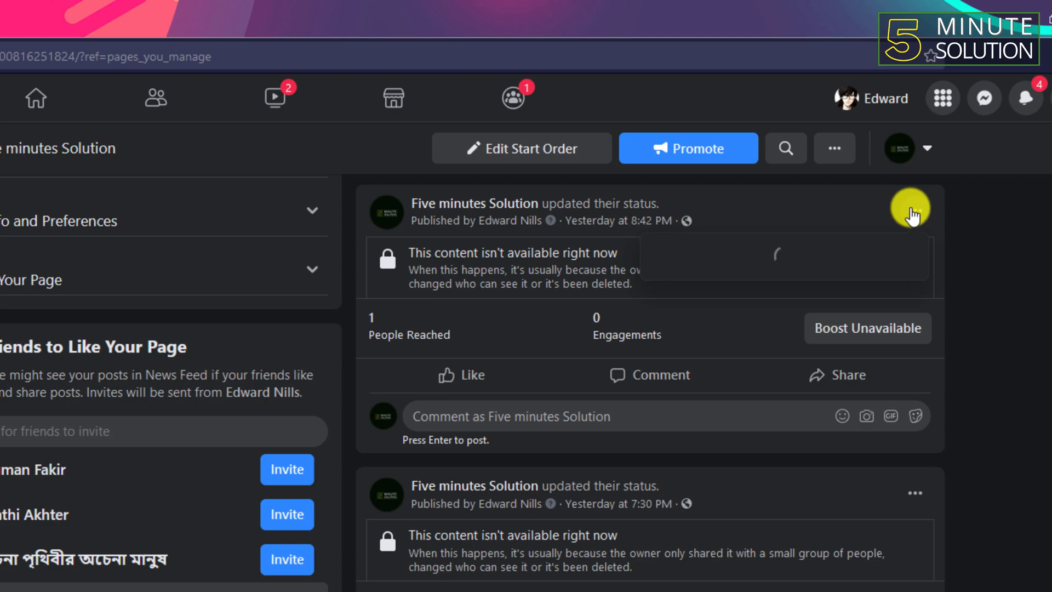
click(910, 210)
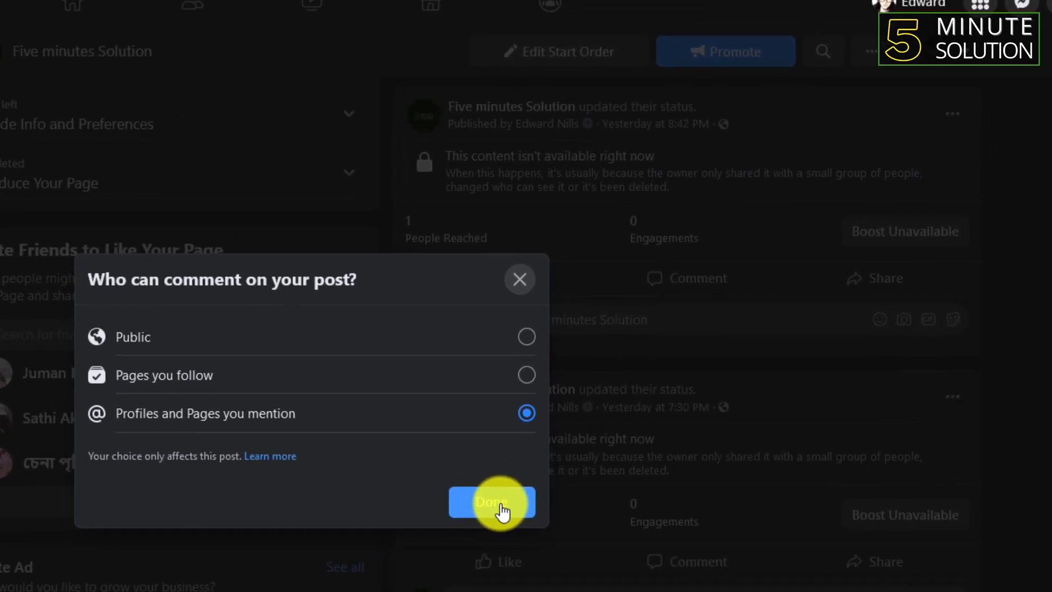
Confirm commenting restricted to 'Profiles and Pages you mention' with Done.
click(493, 502)
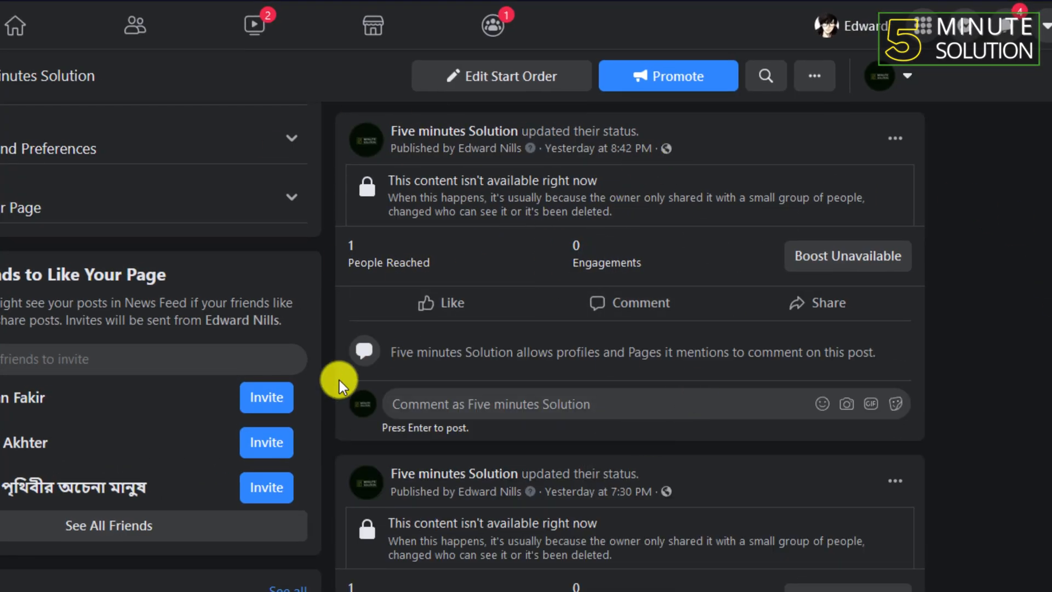